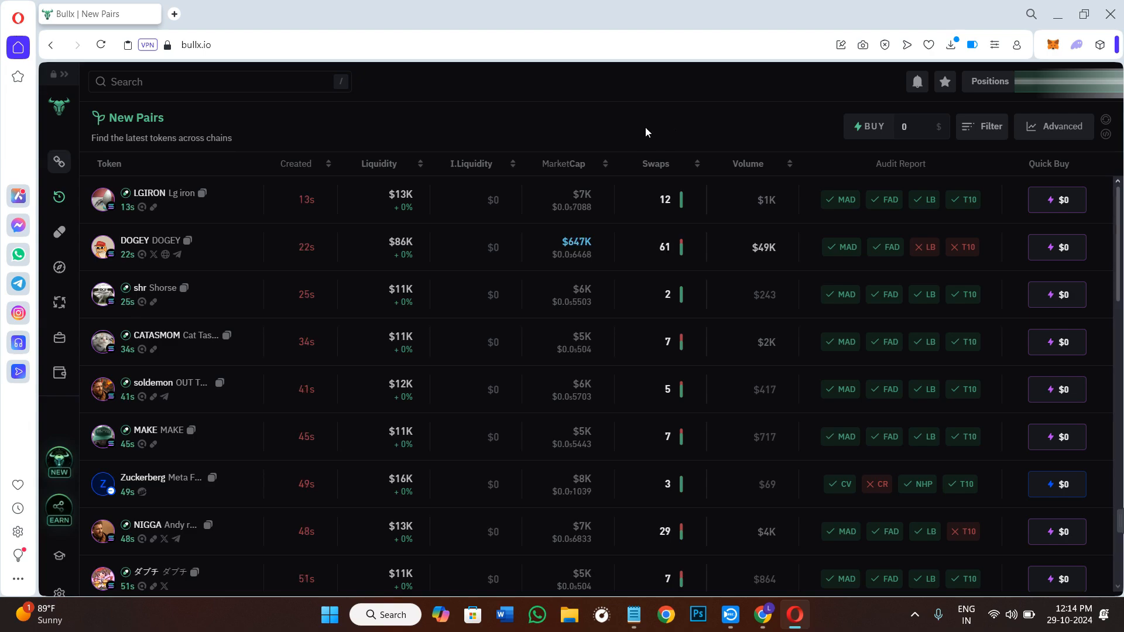
Step: Expand the BullX sidebar and go to the Wallet Manager page
click(59, 74)
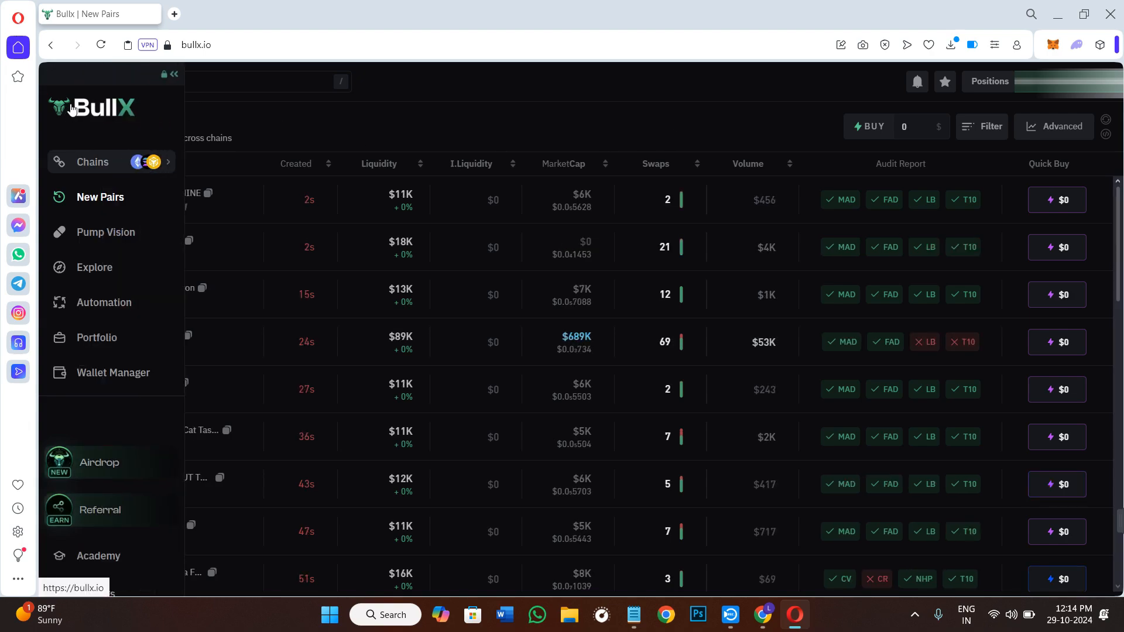
click(170, 74)
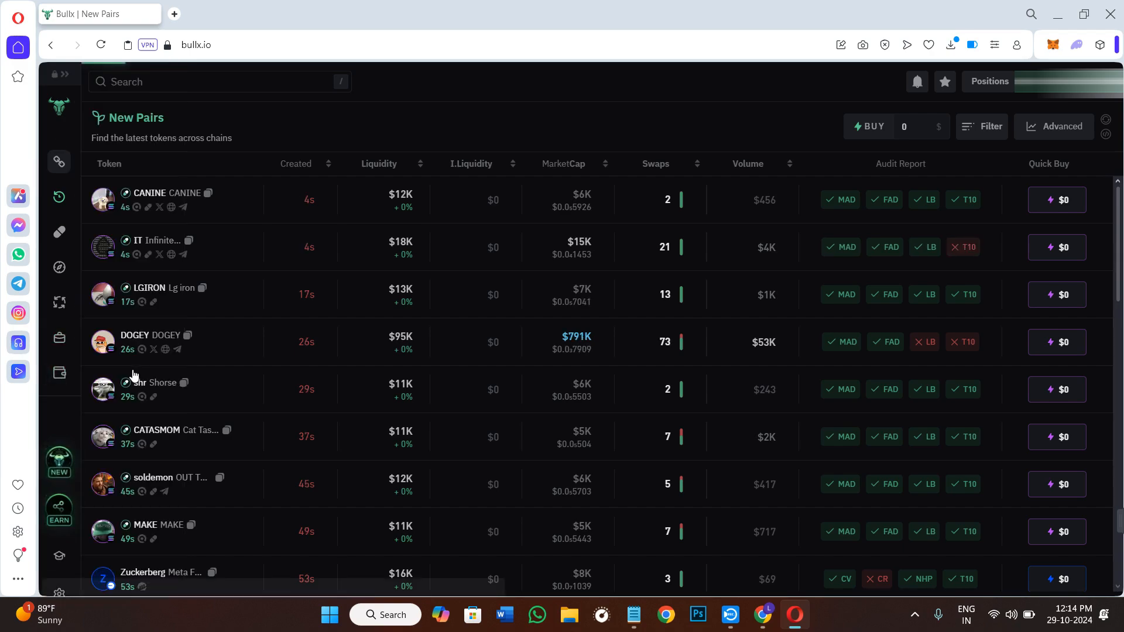
click(59, 372)
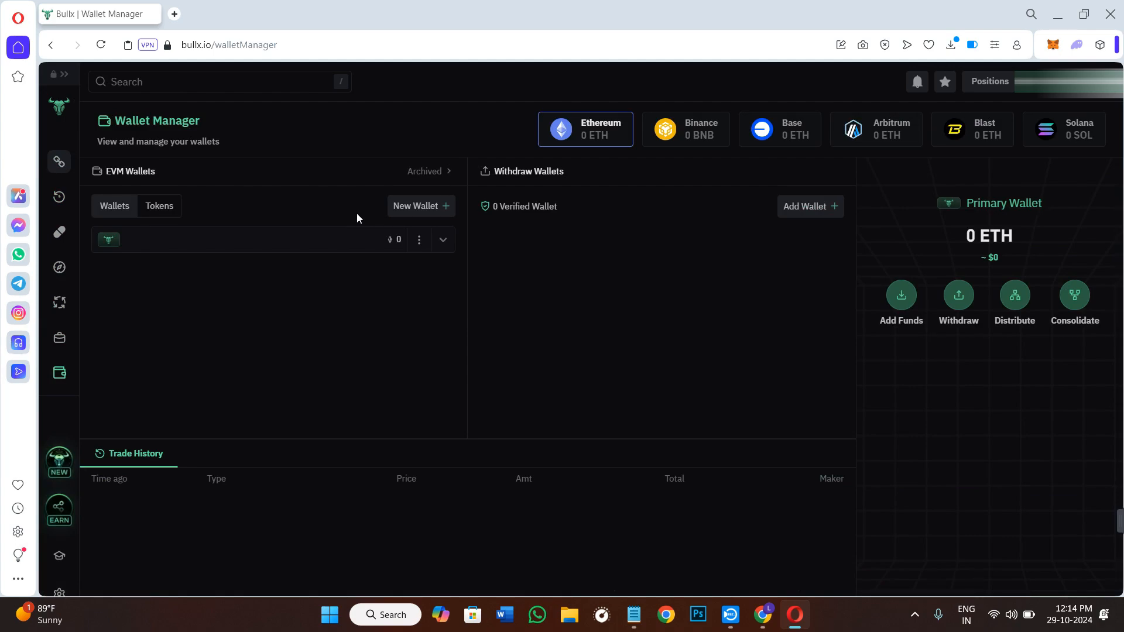
mouse_move(351, 191)
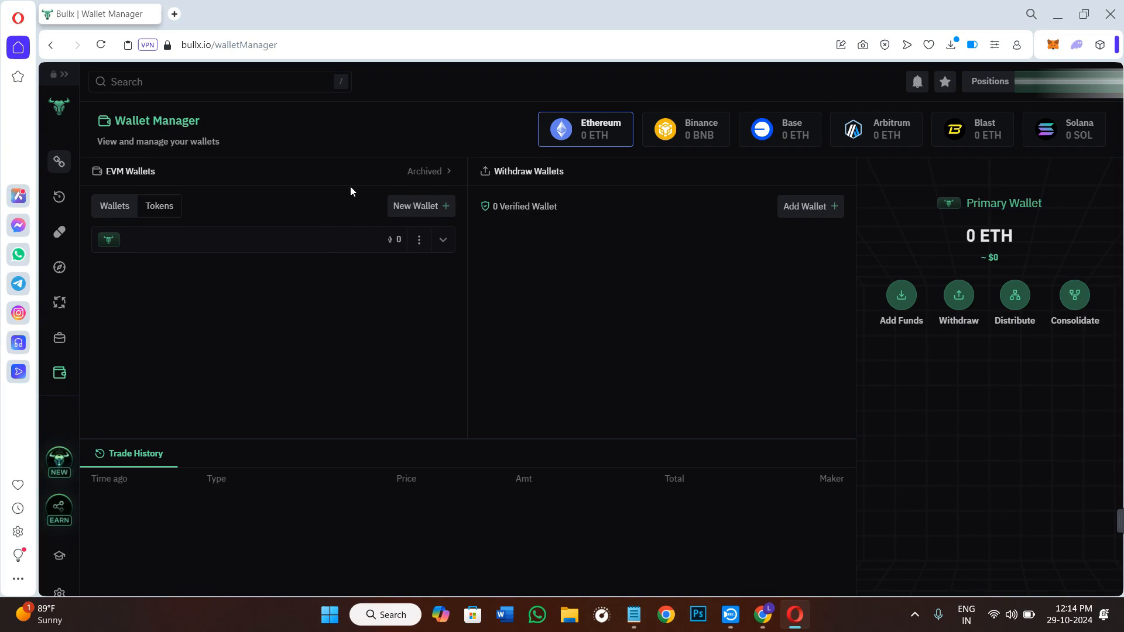
mouse_move(331, 223)
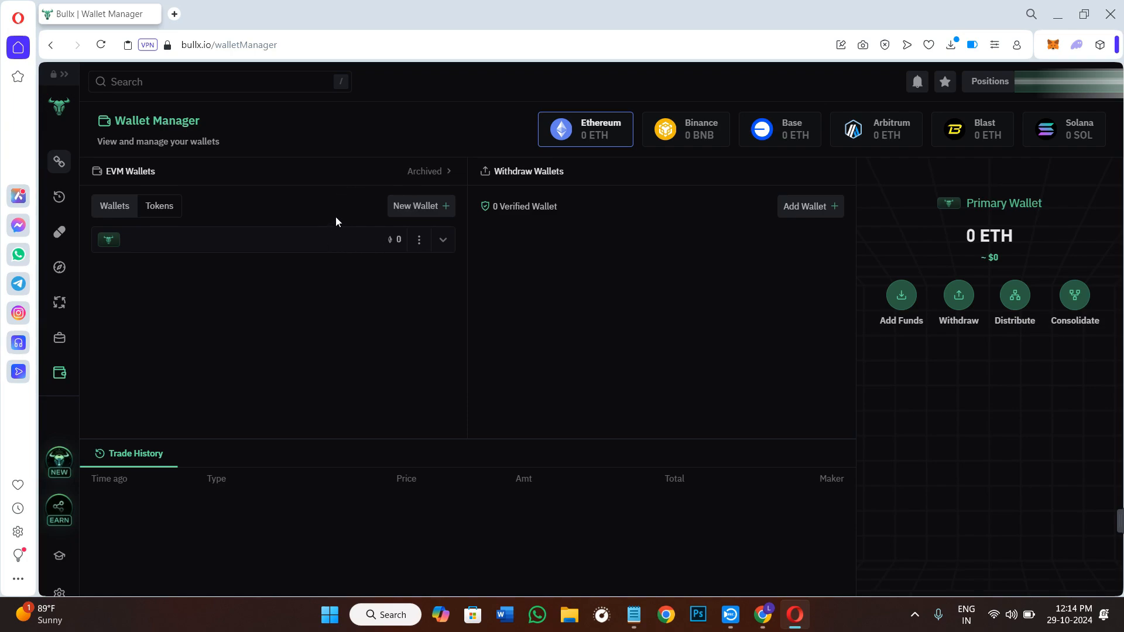
mouse_move(330, 199)
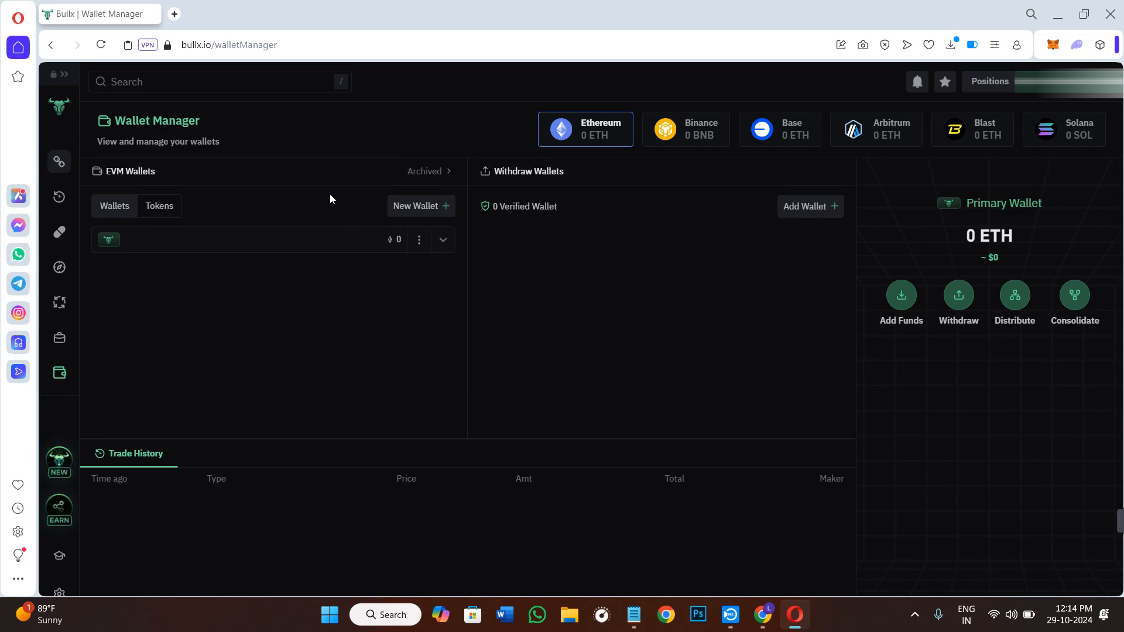
mouse_move(361, 206)
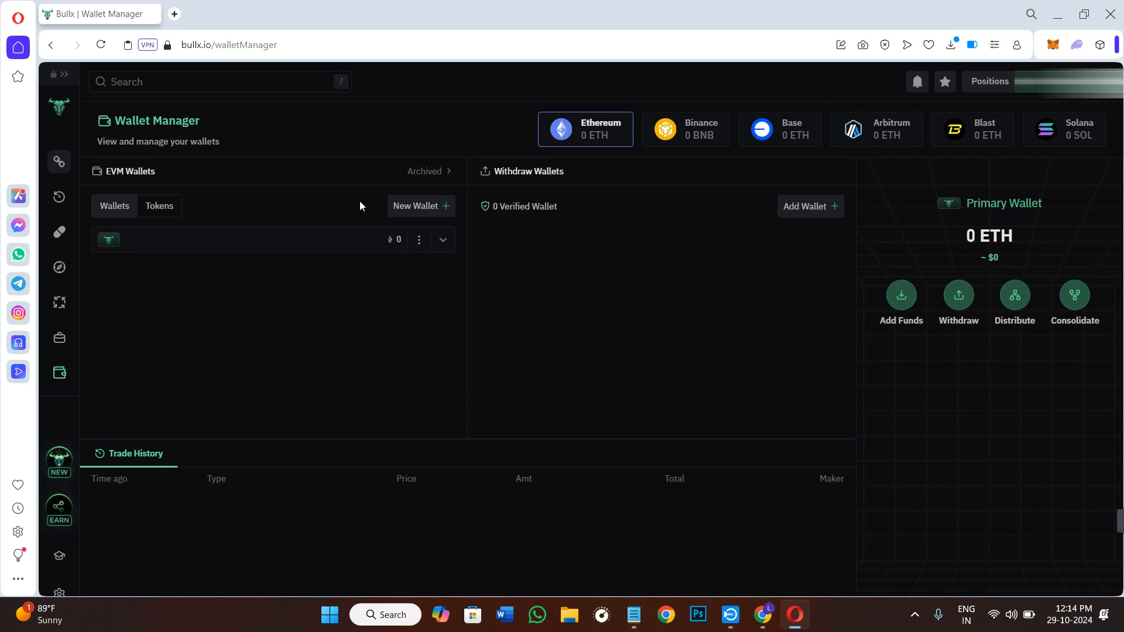
Step: Bring up Phantom's Add / Connect Wallet options from the account list
click(1074, 44)
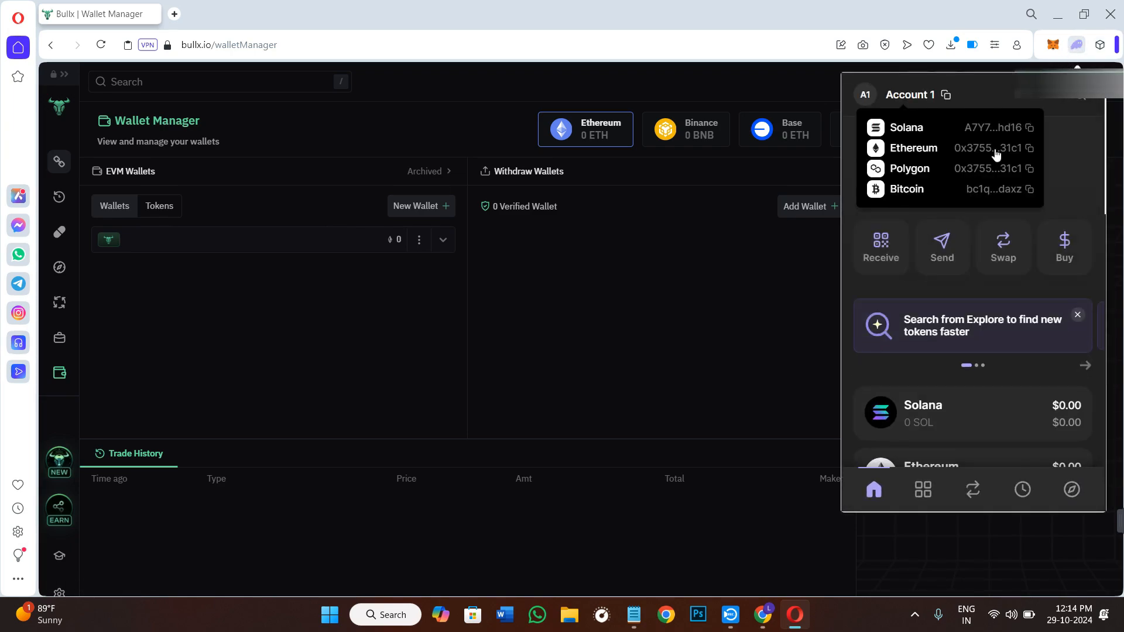
click(865, 94)
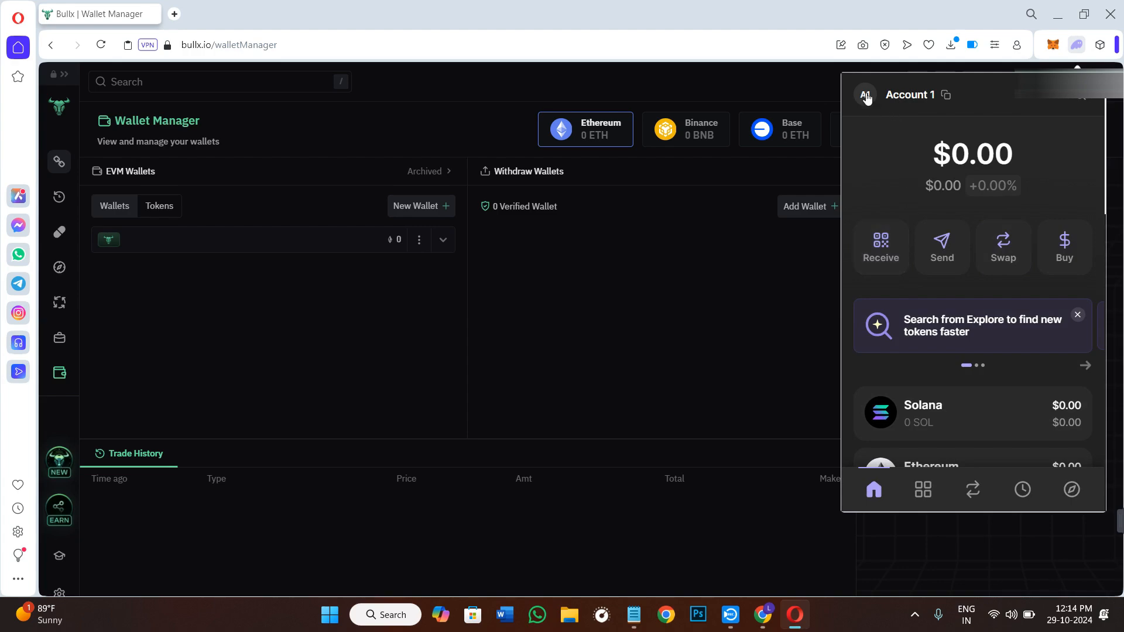
click(865, 95)
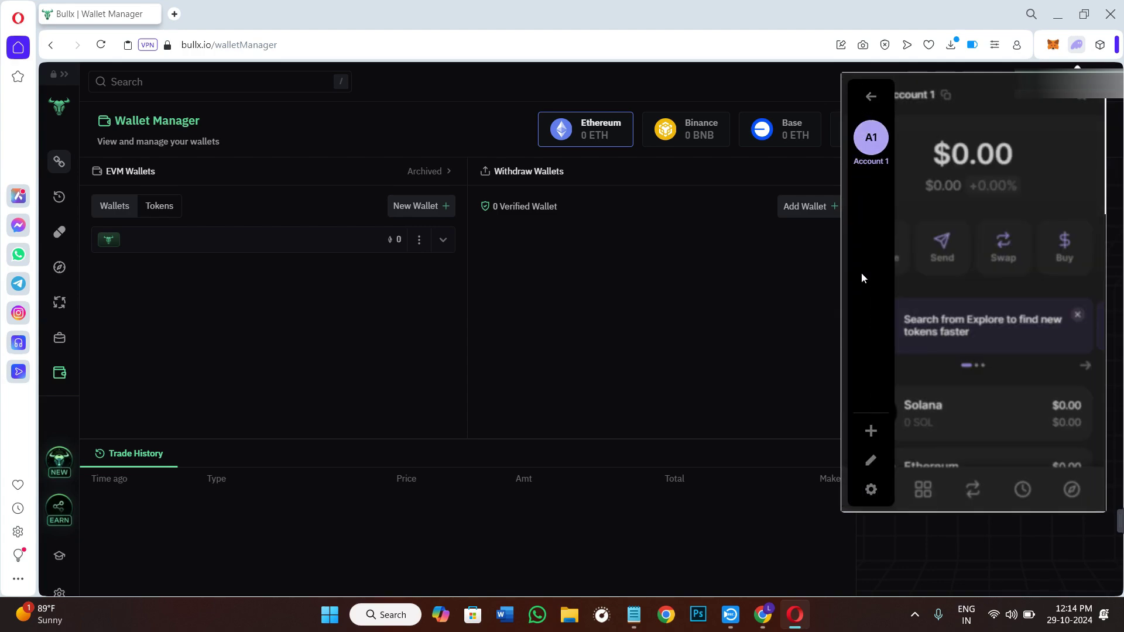
click(870, 430)
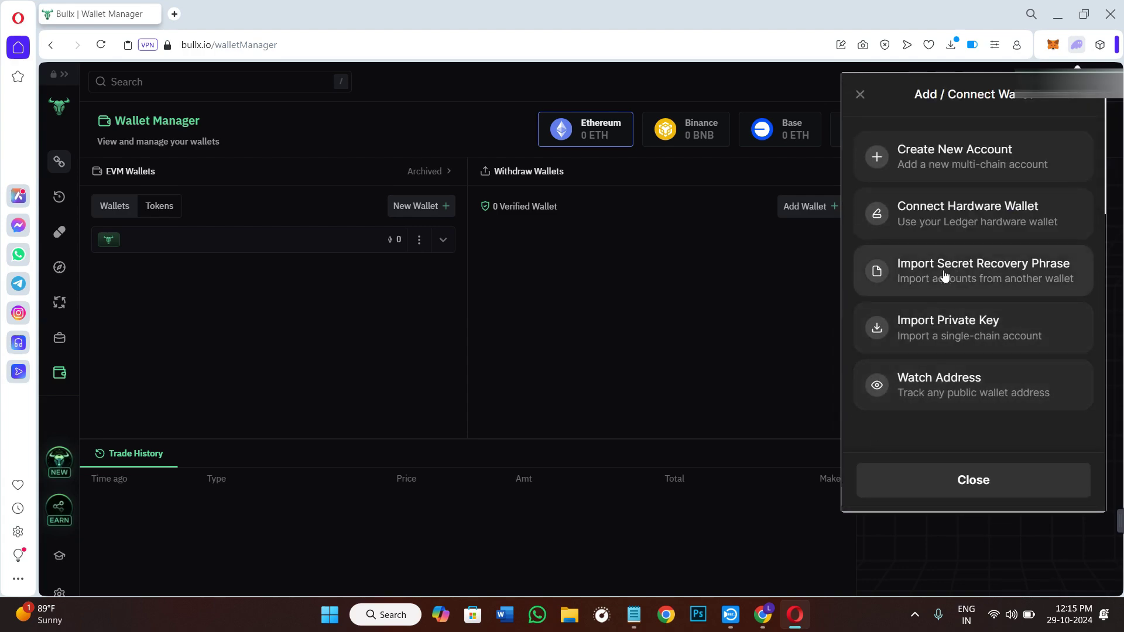
mouse_move(987, 332)
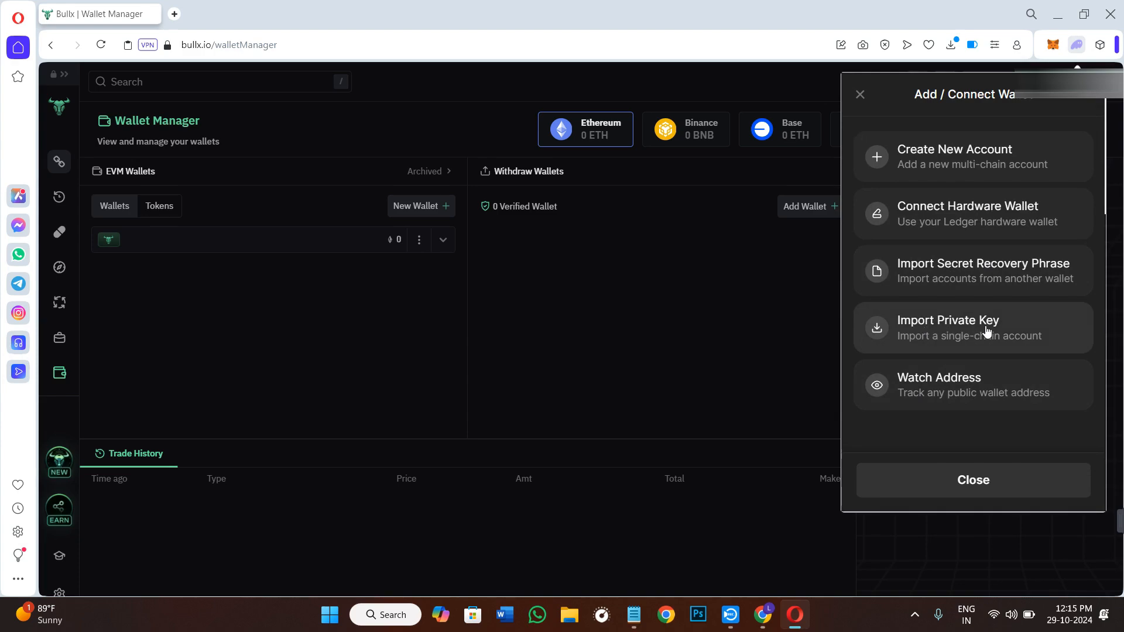
mouse_move(991, 332)
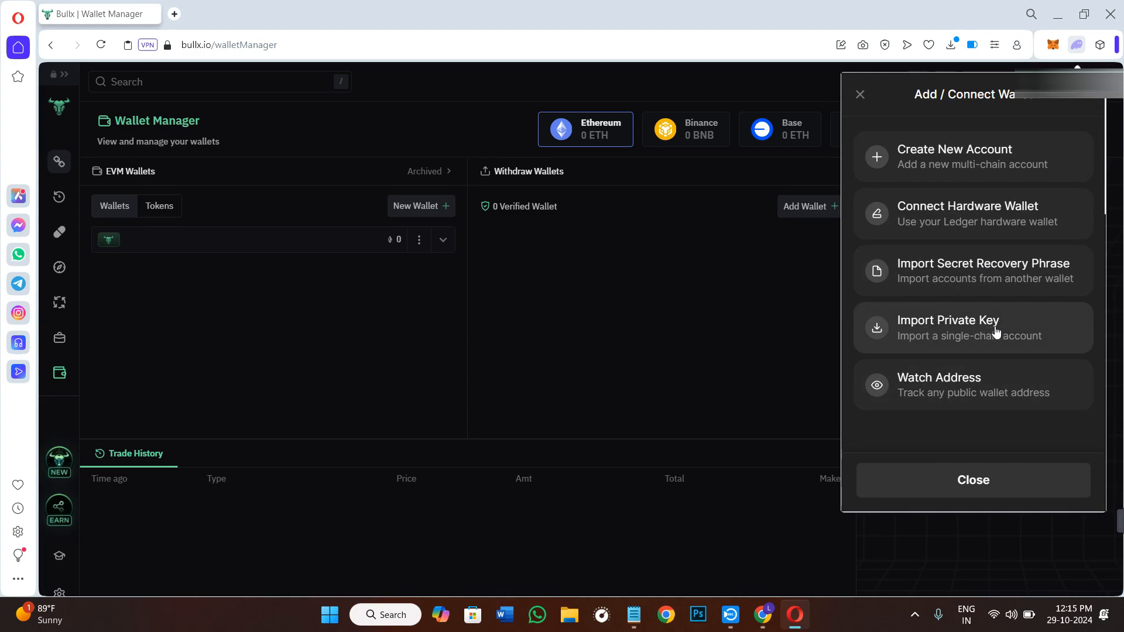
Step: Choose Import Private Key for a Solana account and name it 'bullx'
click(946, 321)
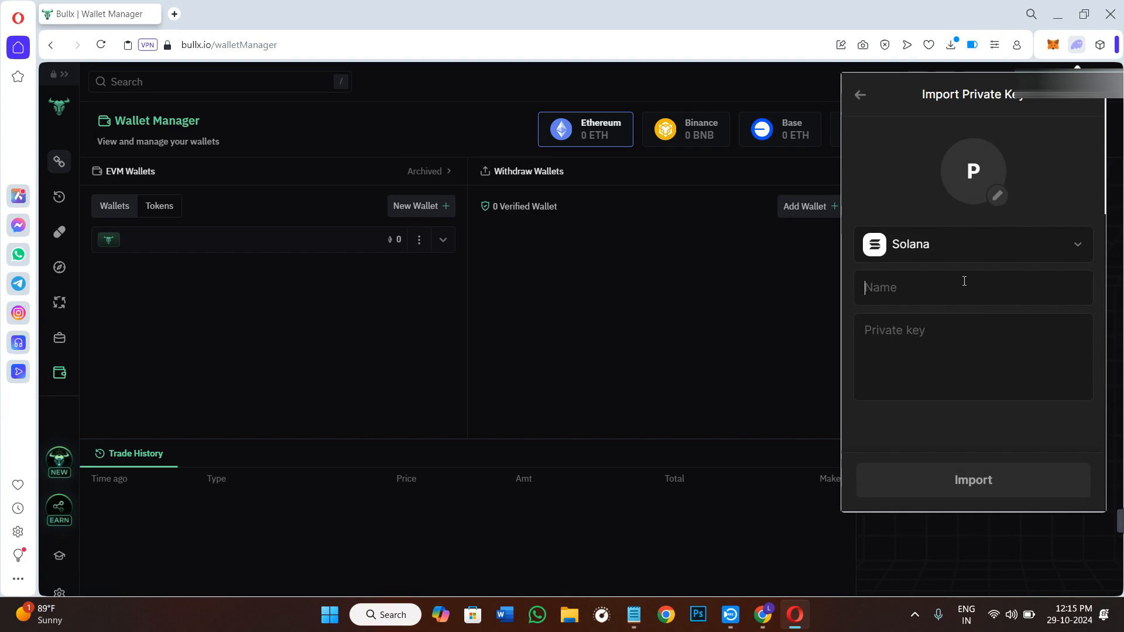
text(bullx)
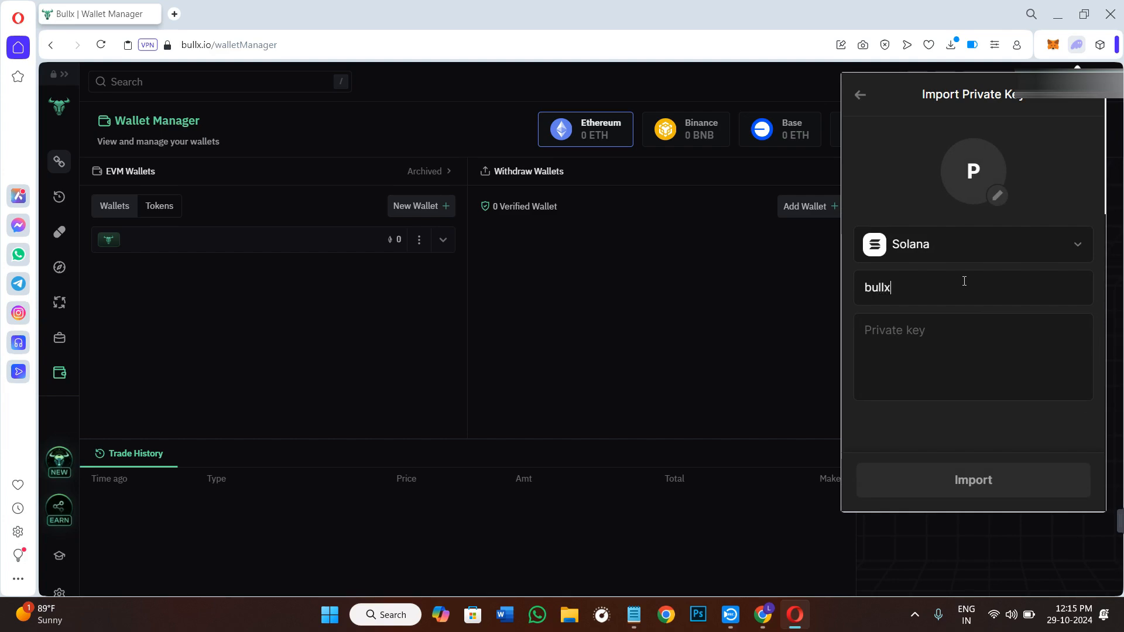
mouse_move(986, 356)
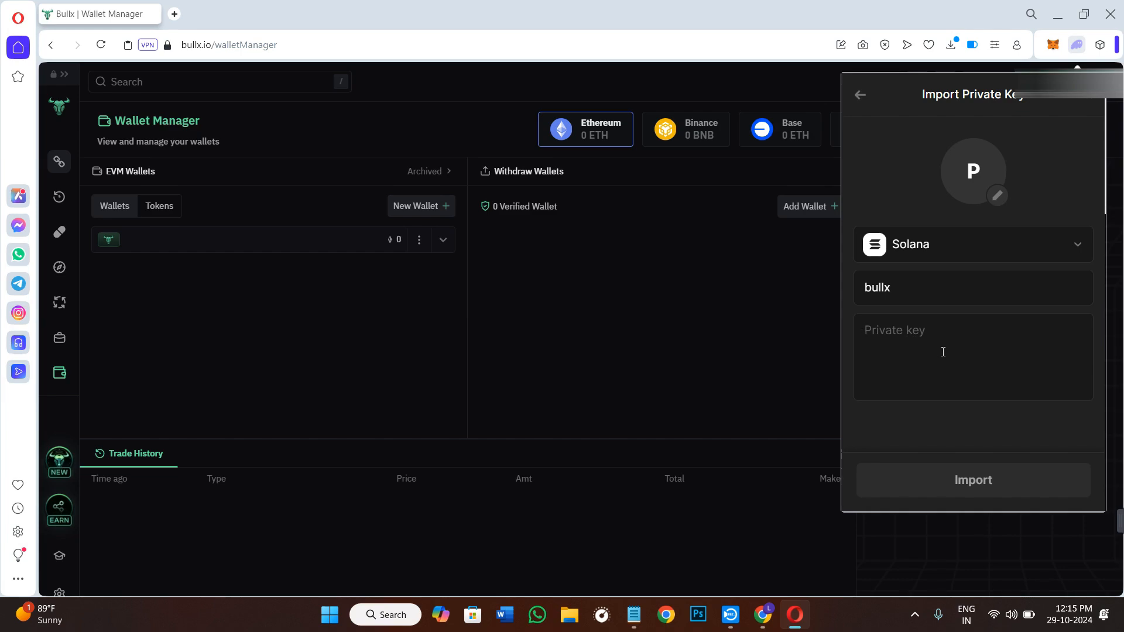
mouse_move(984, 193)
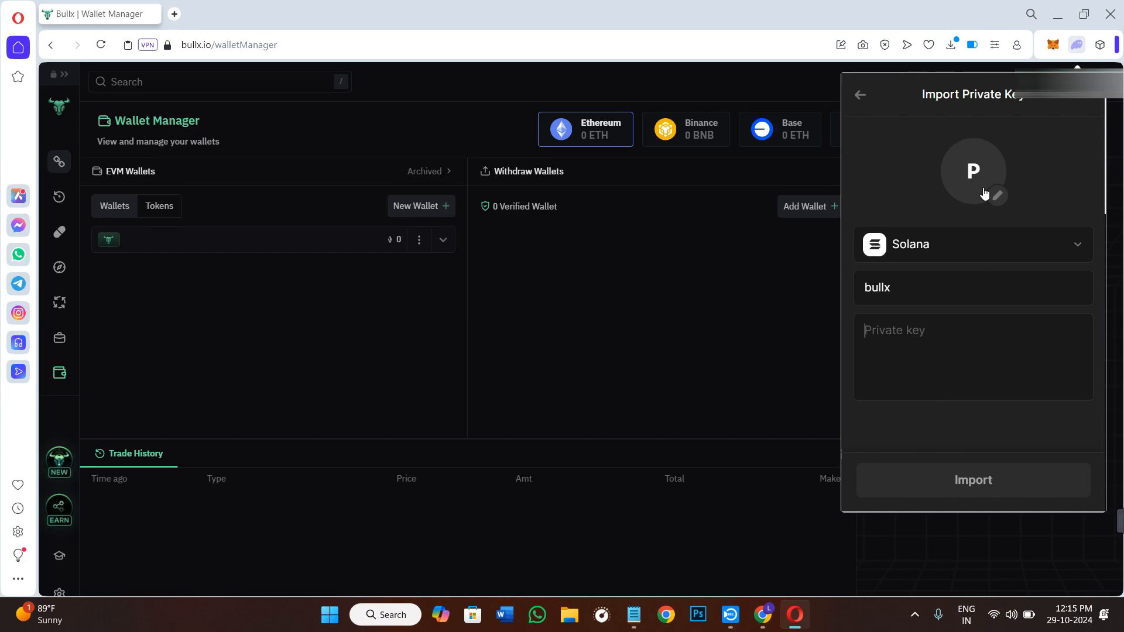
mouse_move(982, 185)
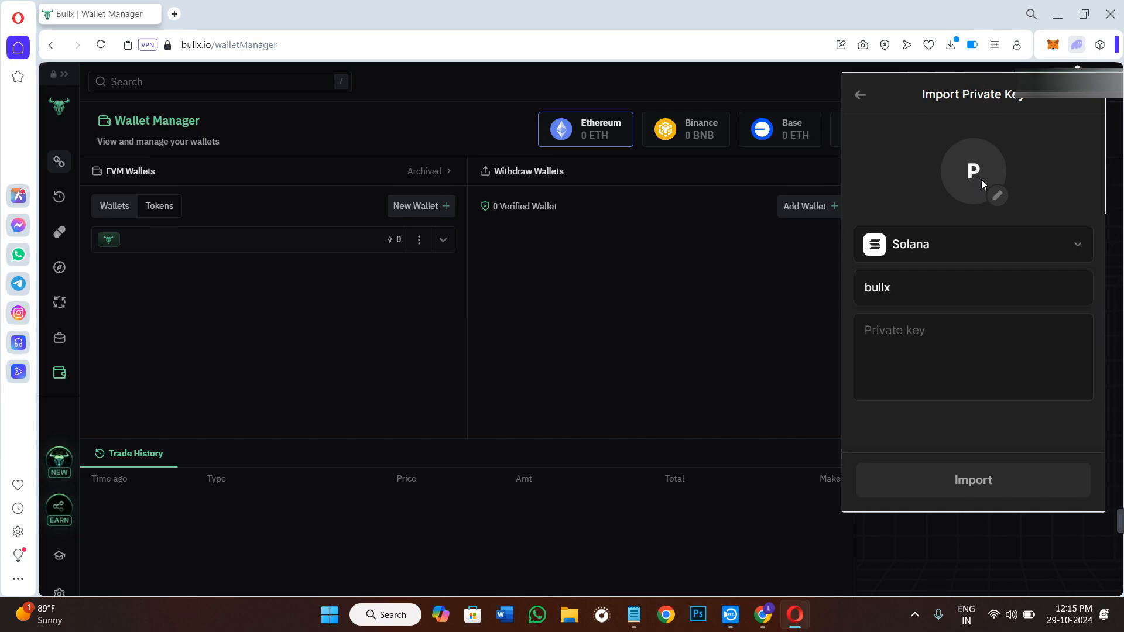
mouse_move(1000, 194)
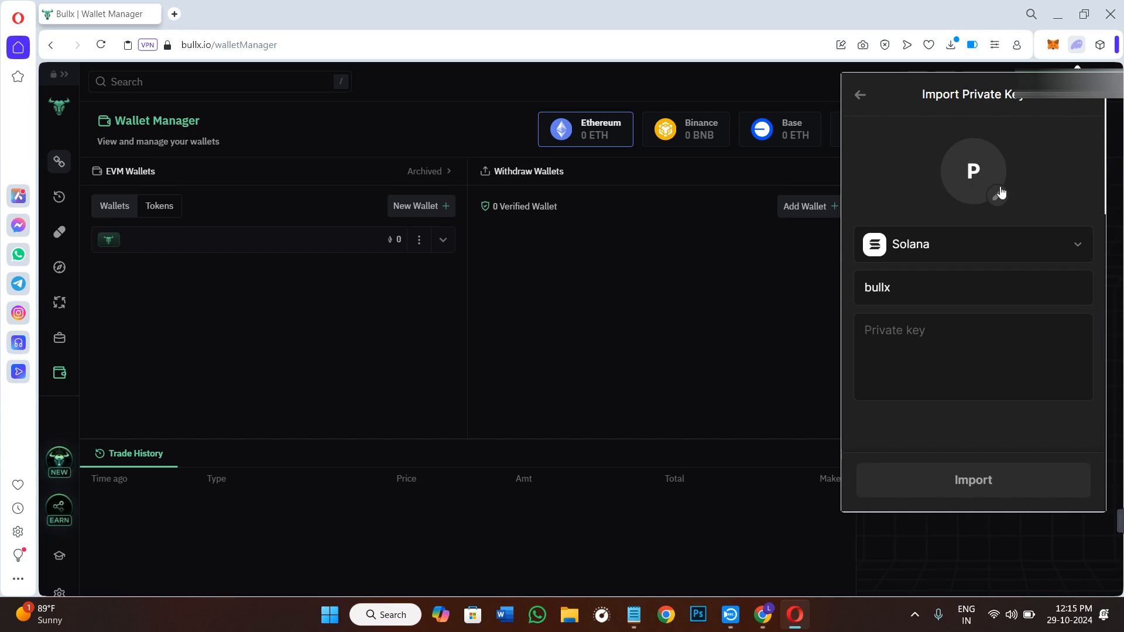